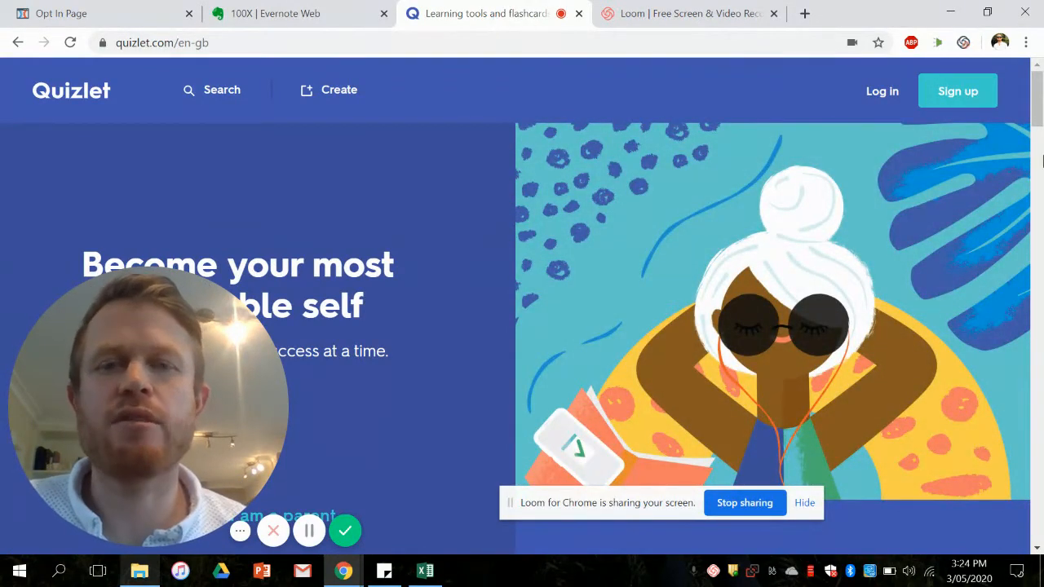
Go to the For Teachers page via 'I'm a teacher' and review its getting-started section
scroll(down, 3)
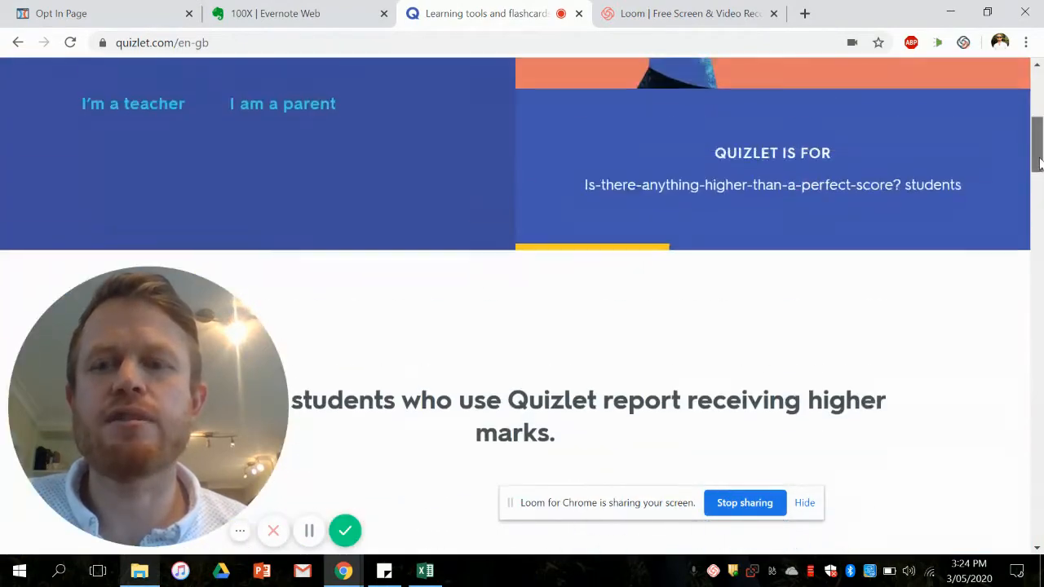
scroll(up, 3)
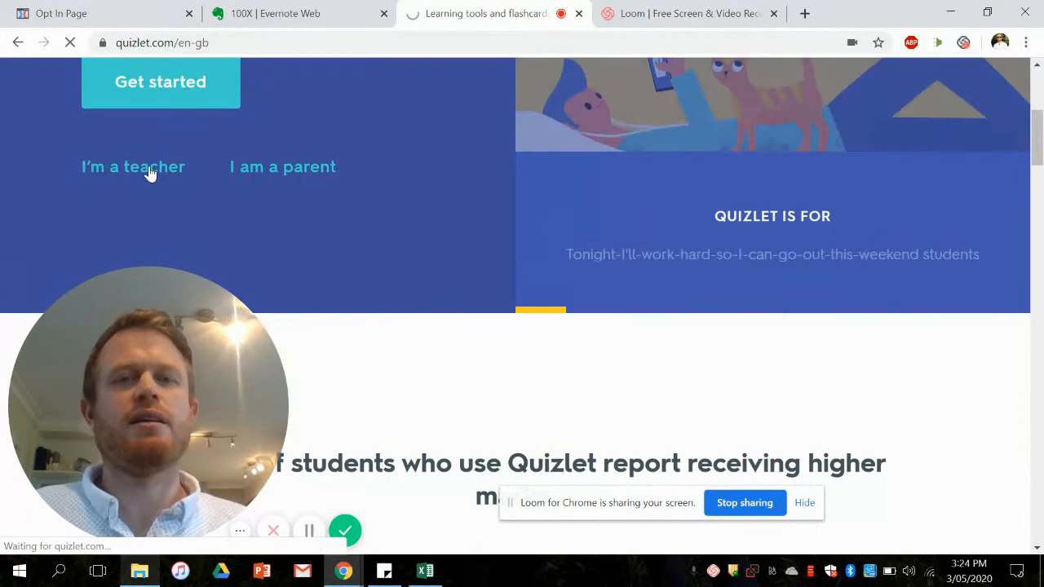
click(132, 167)
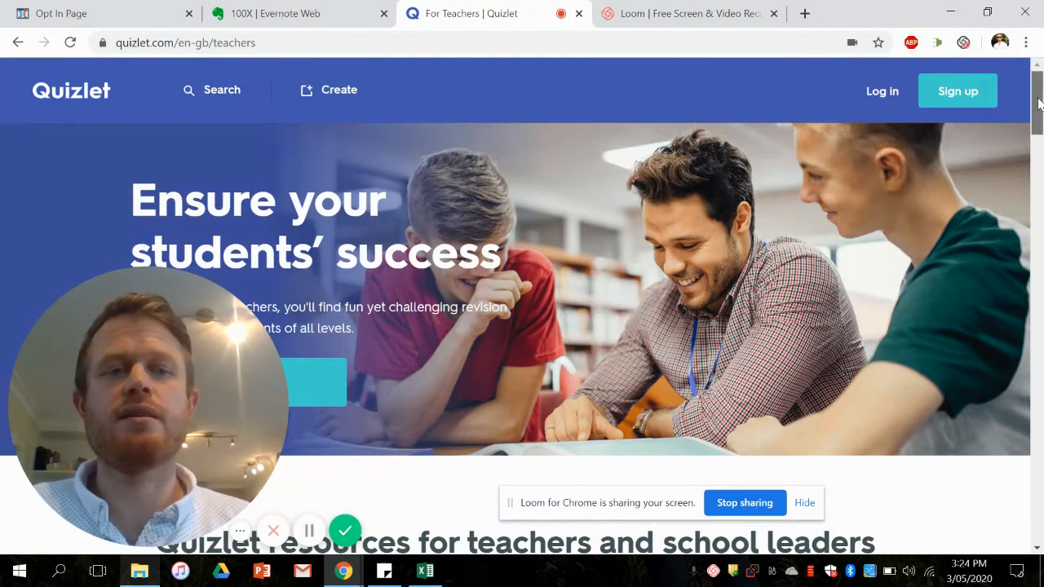
scroll(down, 3)
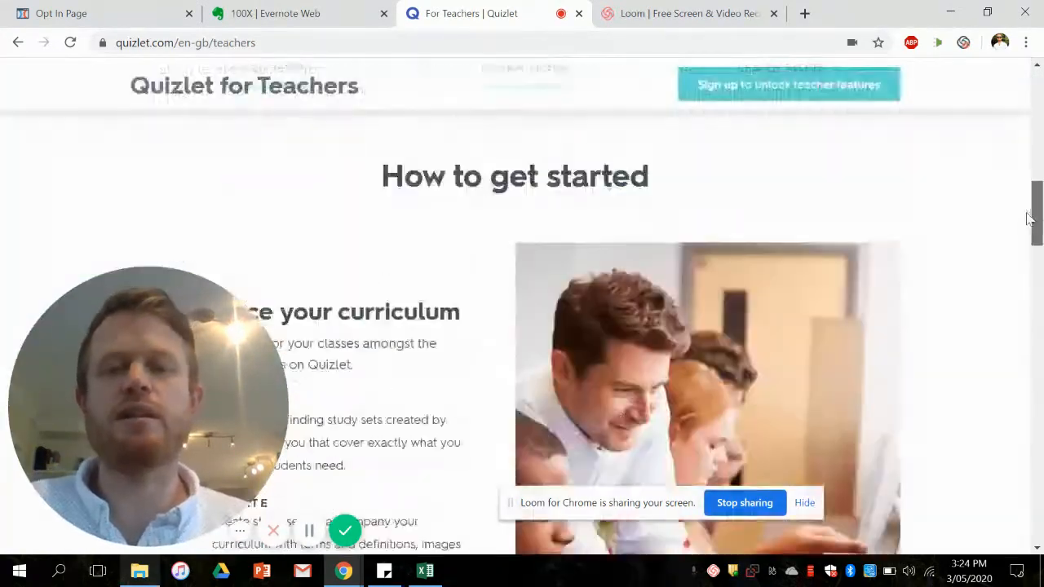
scroll(down, 3)
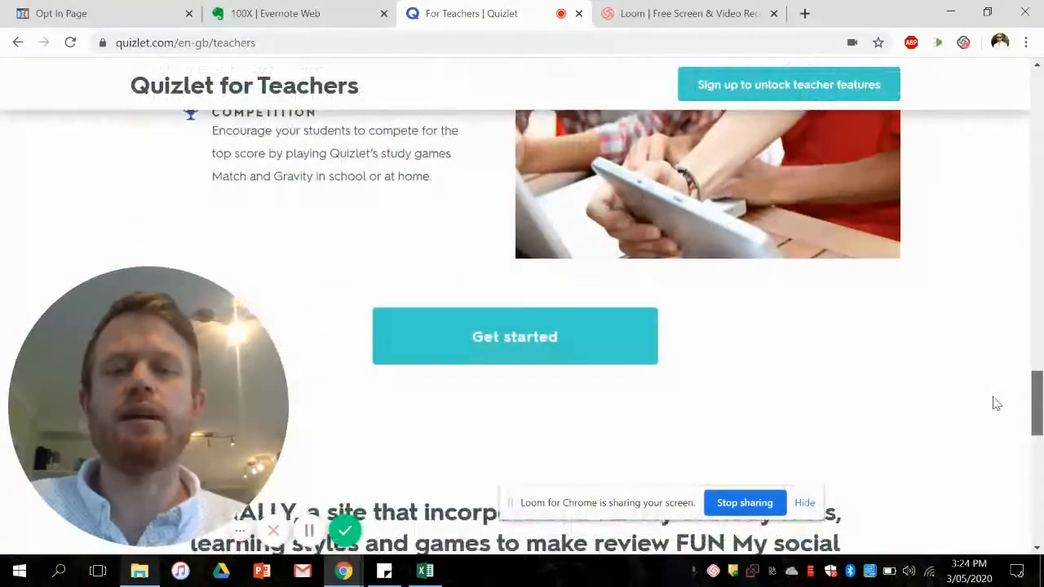
click(514, 336)
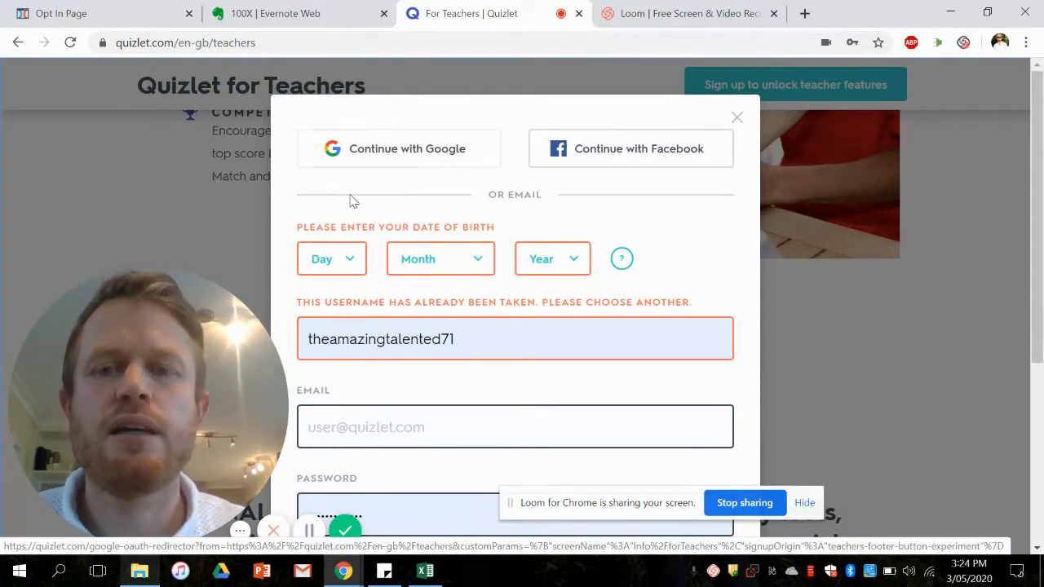
click(331, 258)
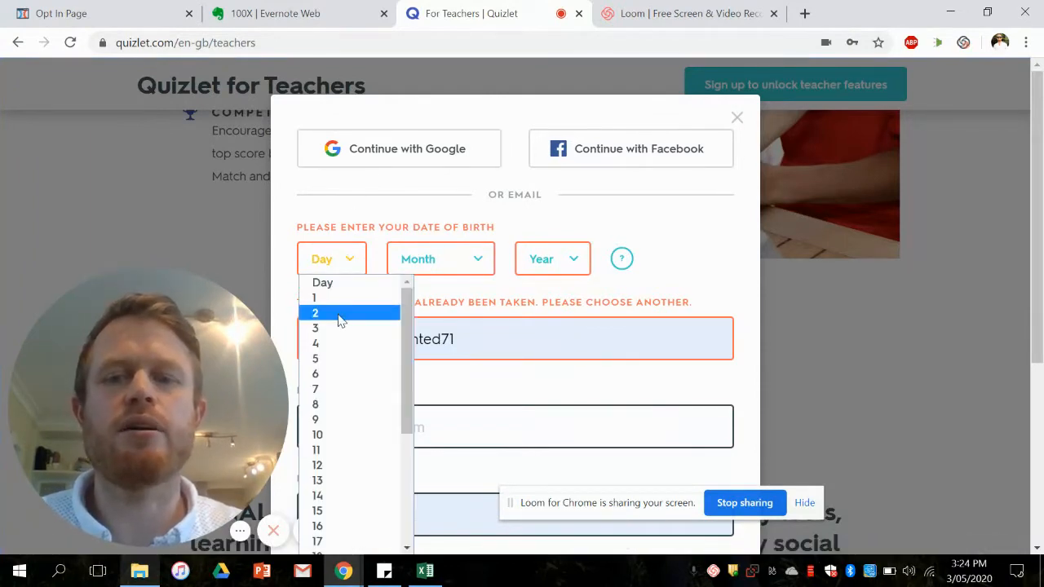
click(440, 259)
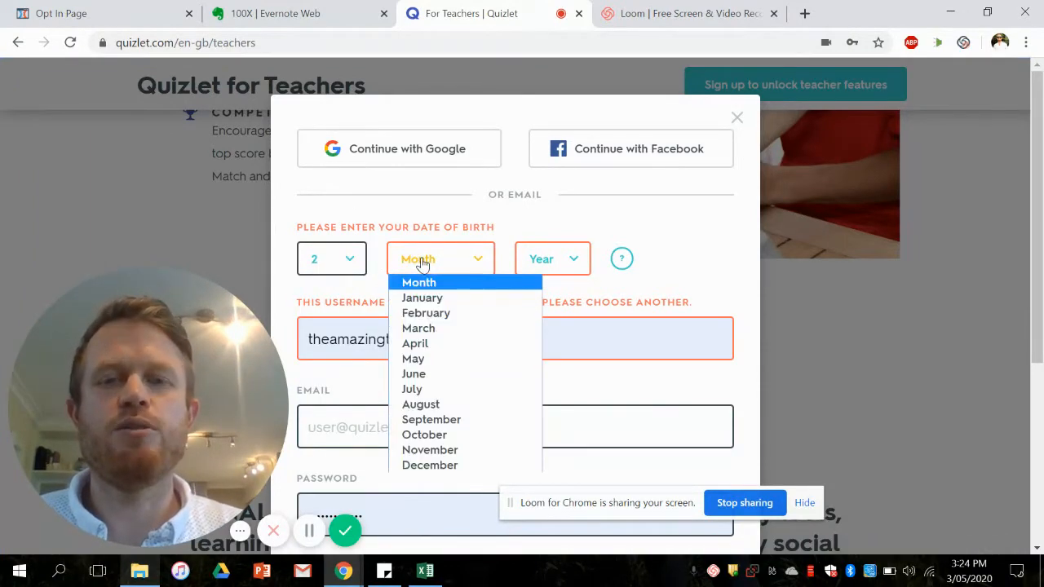
click(414, 342)
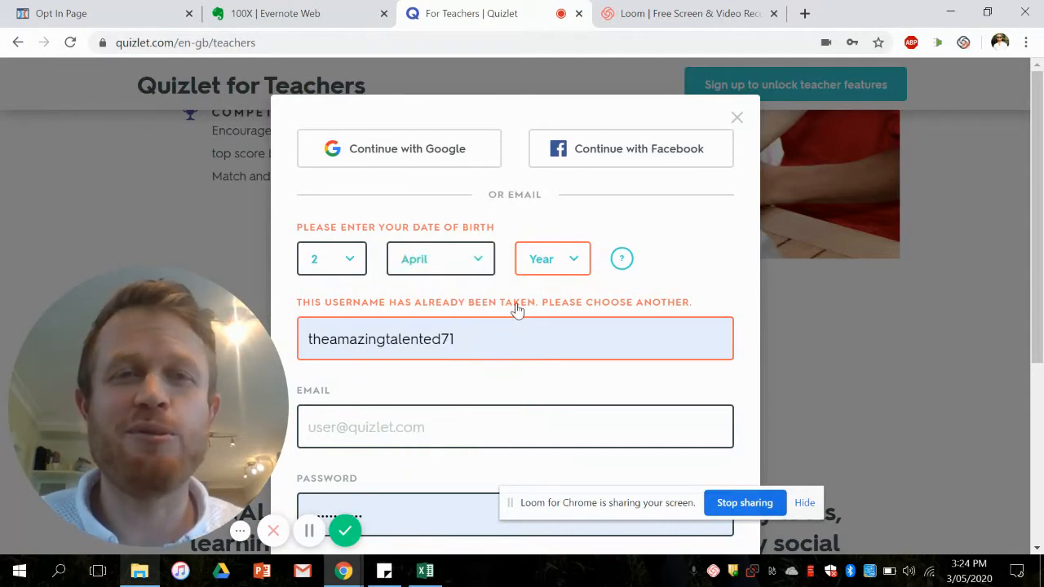
click(552, 258)
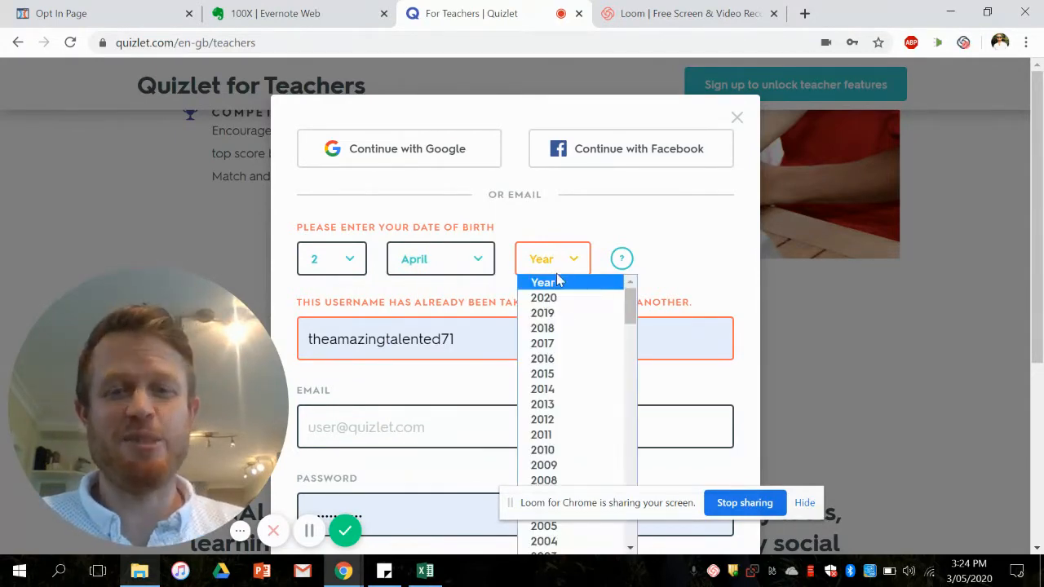
click(541, 359)
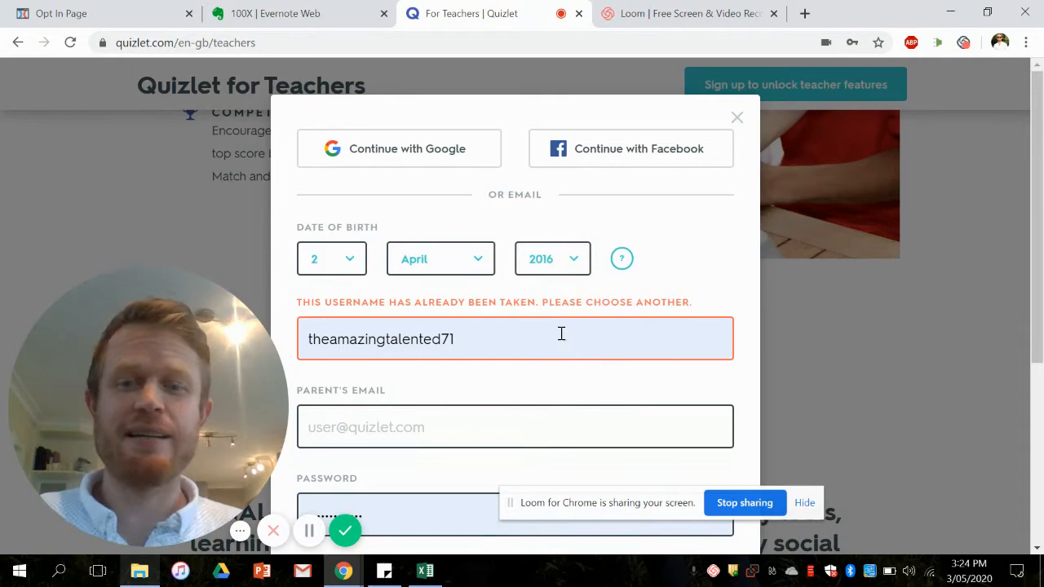
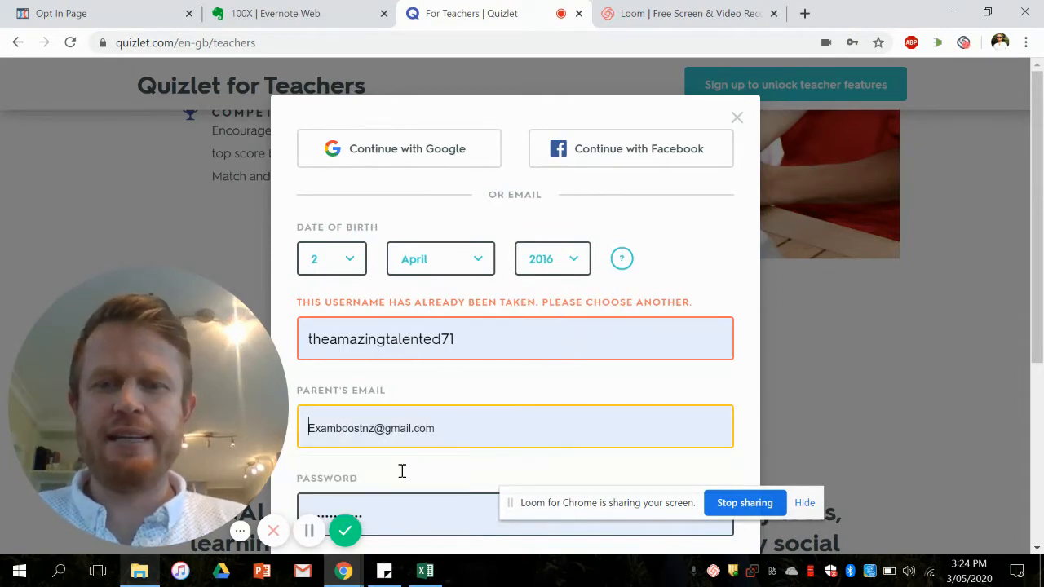
click(395, 426)
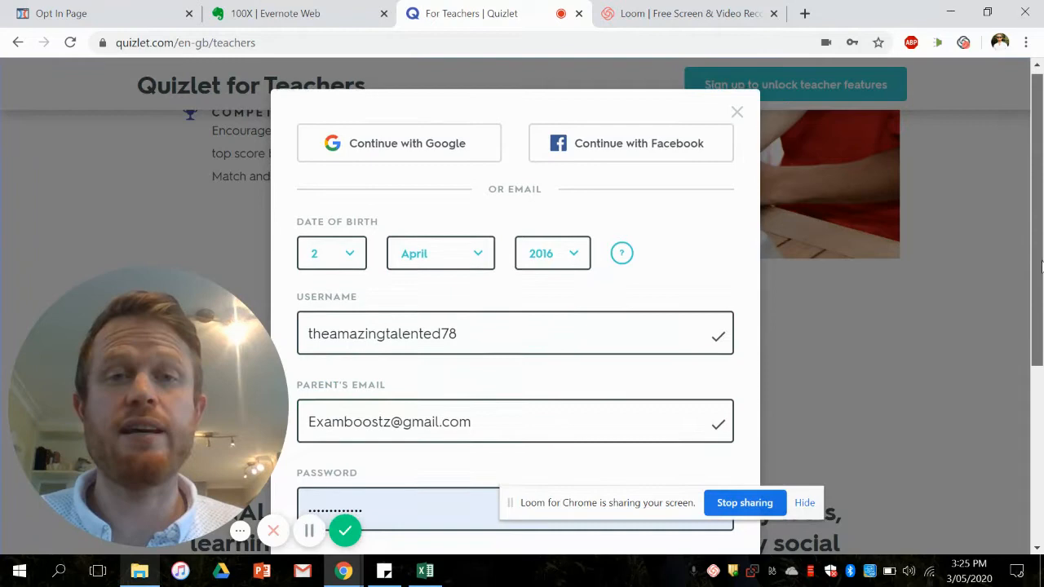
Scroll to the bottom of the sign-up dialog and accept the terms of service
scroll(down, 3)
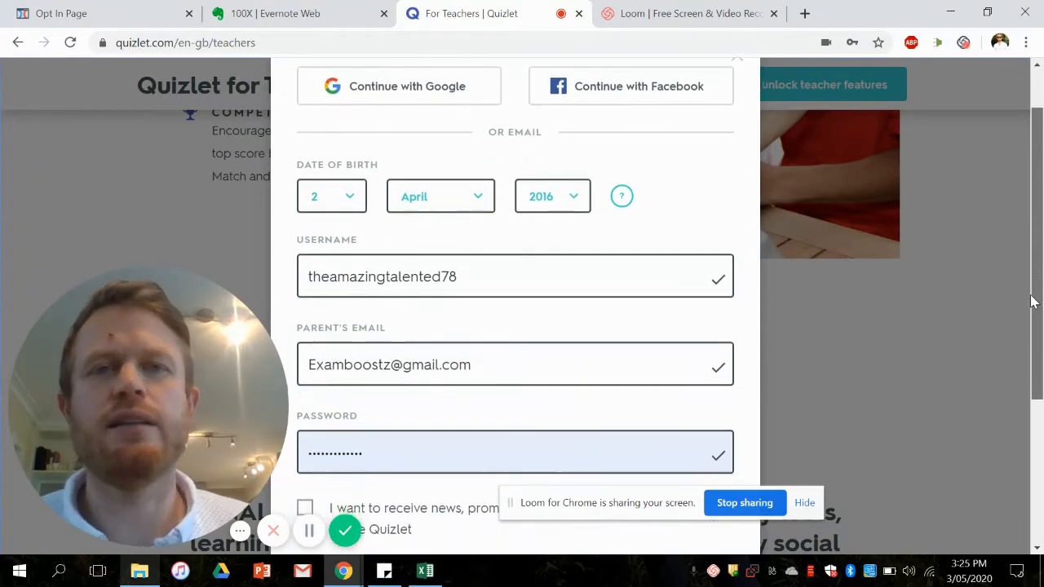
scroll(down, 3)
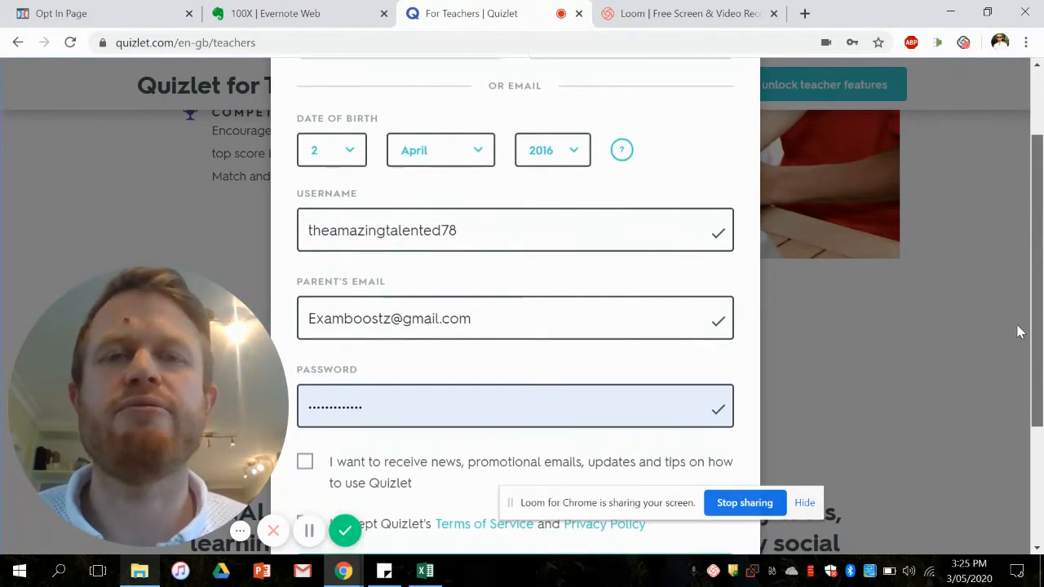
scroll(down, 3)
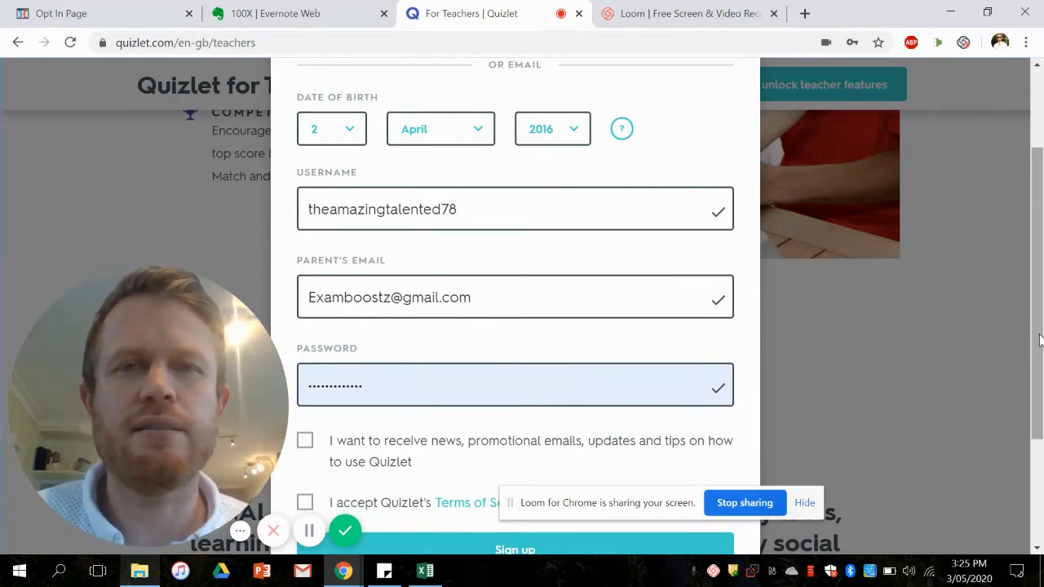
scroll(down, 3)
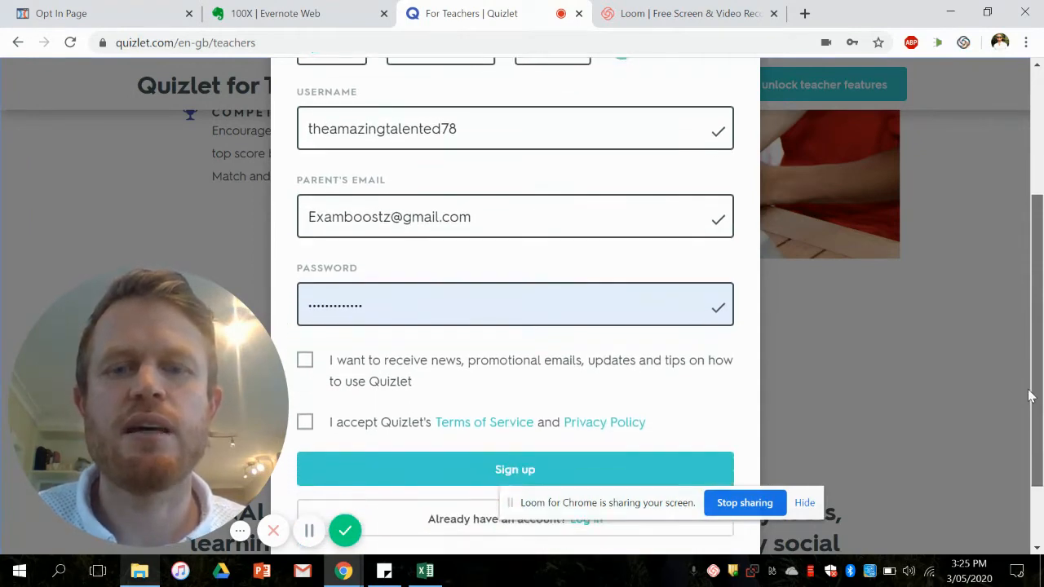
scroll(down, 3)
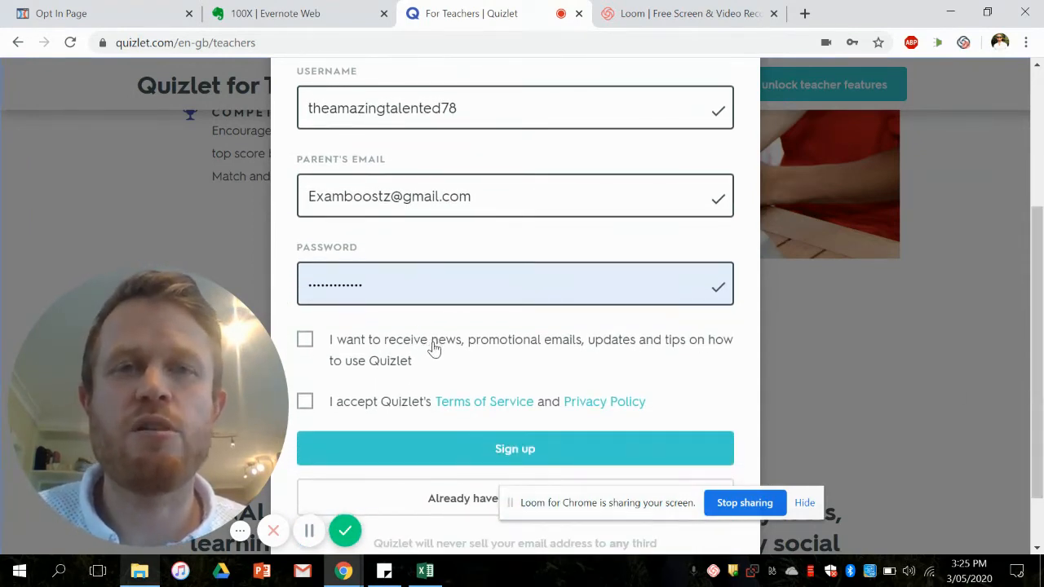
click(304, 401)
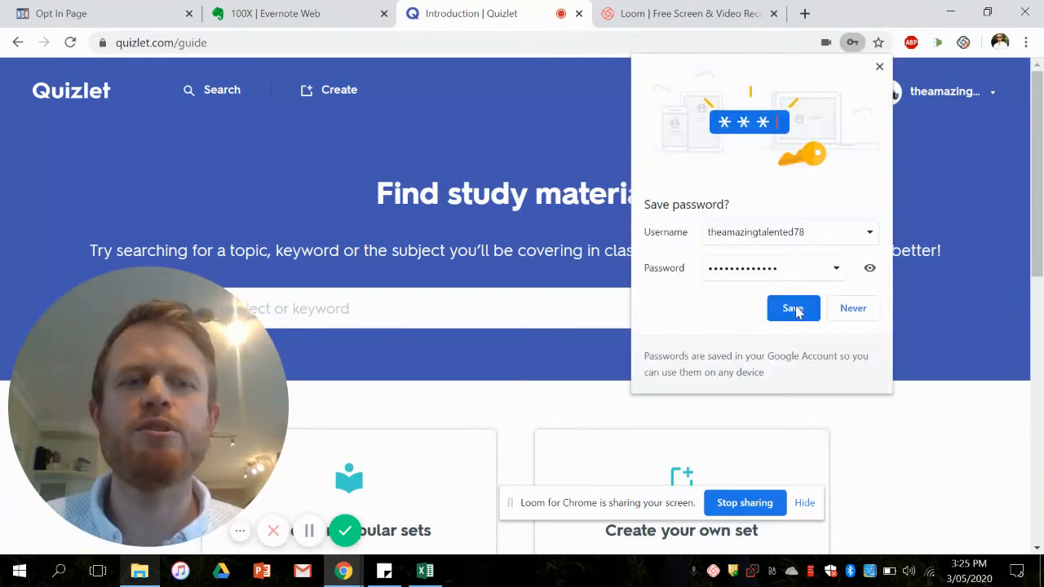
Save the new Quizlet login in Chrome's password prompt
click(791, 308)
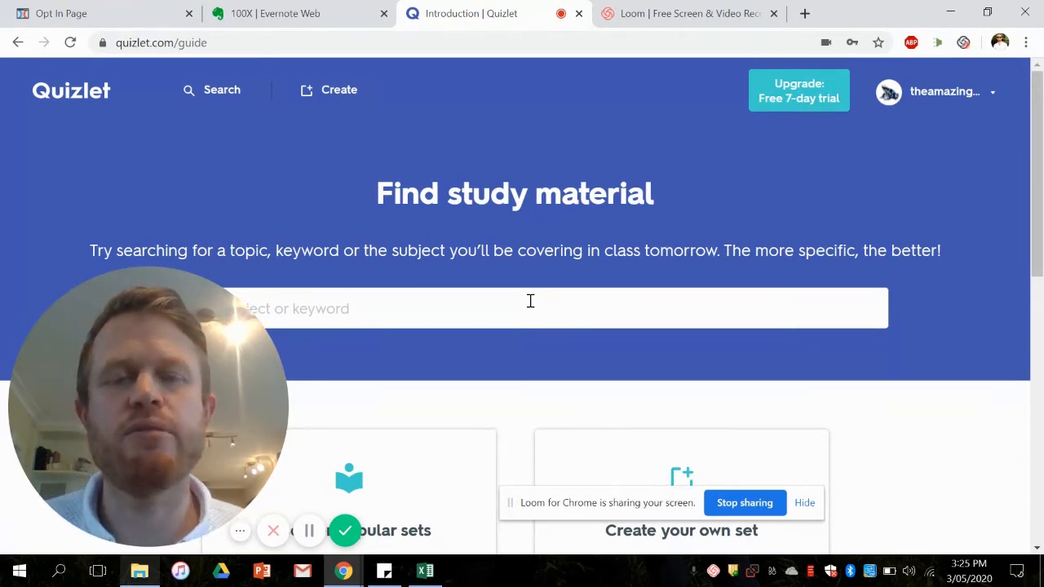
mouse_move(273, 114)
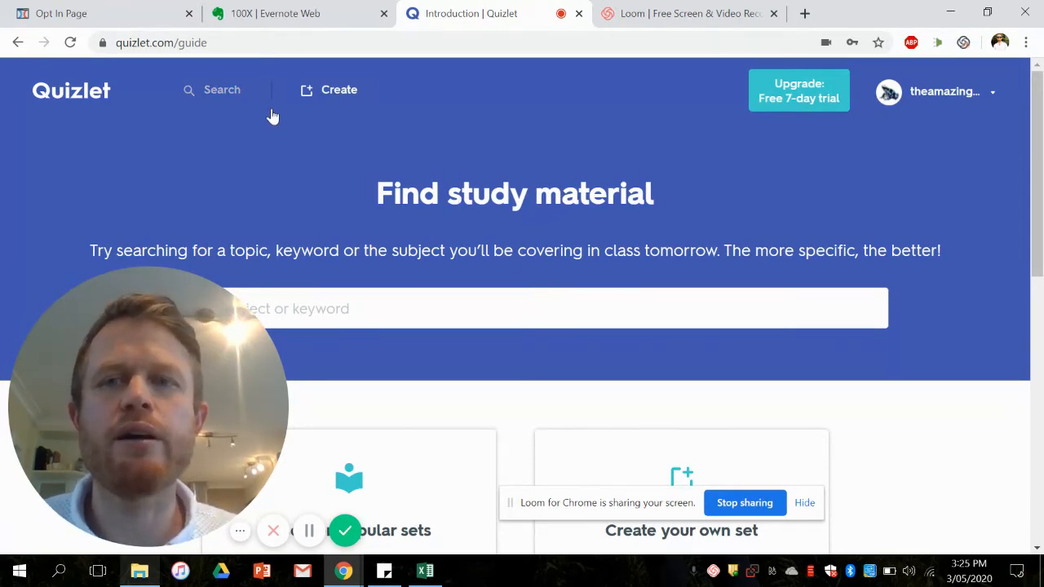
Start a new study set, dismiss the Quizlet Plus promotion, and scroll to the import area
click(330, 90)
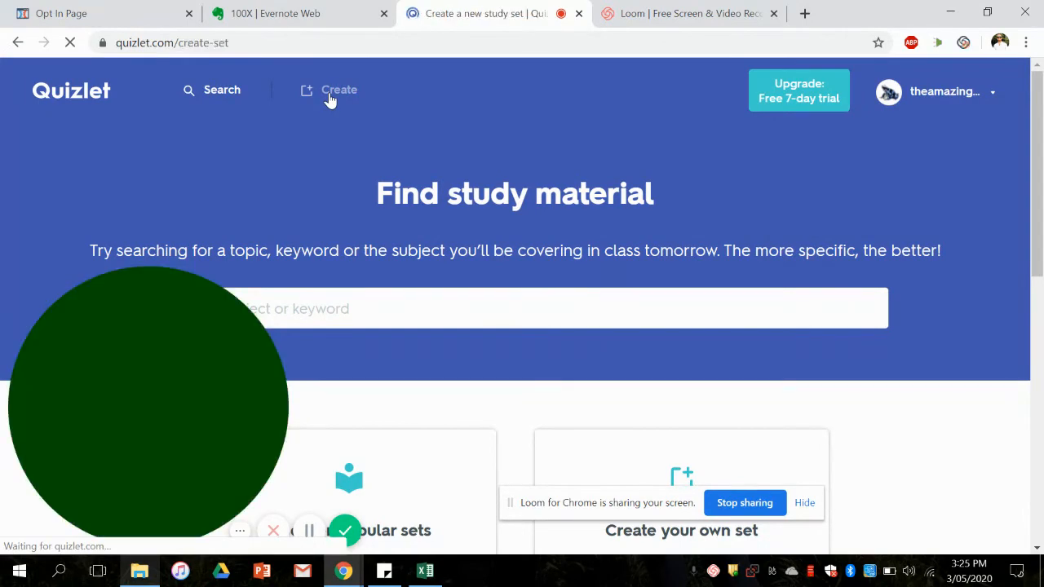
click(338, 90)
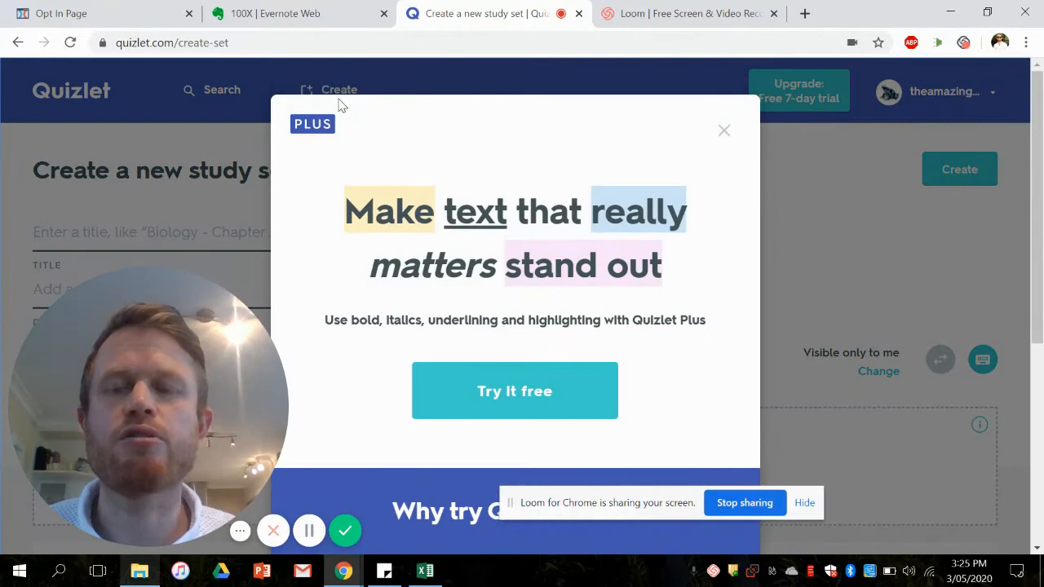
click(723, 131)
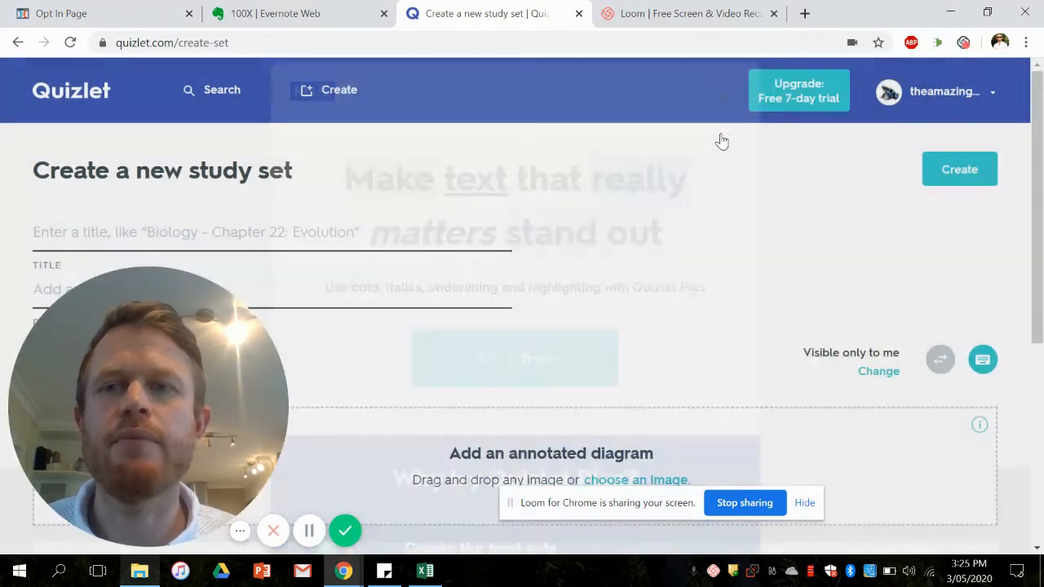
click(271, 232)
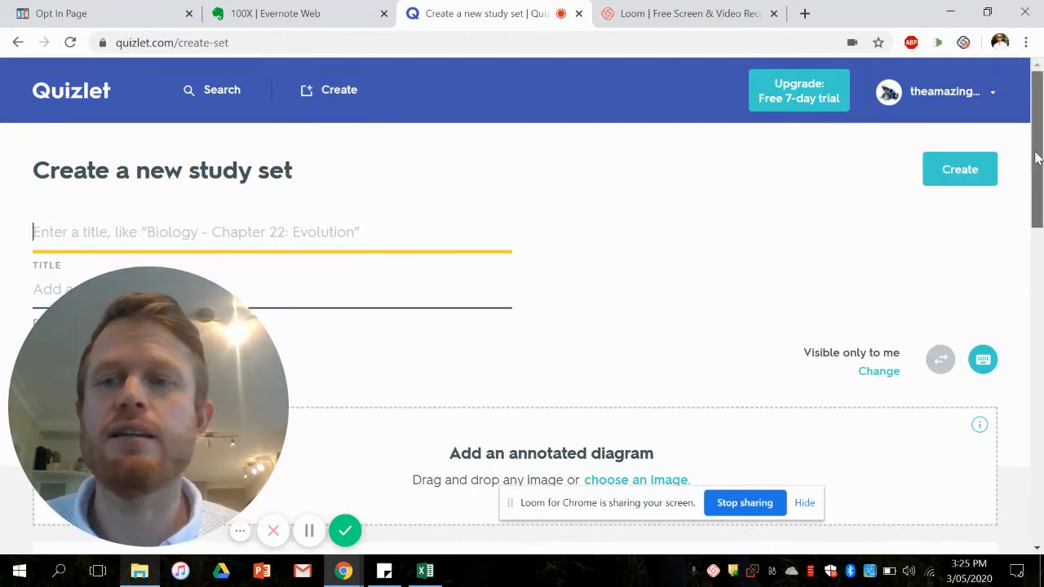
scroll(down, 3)
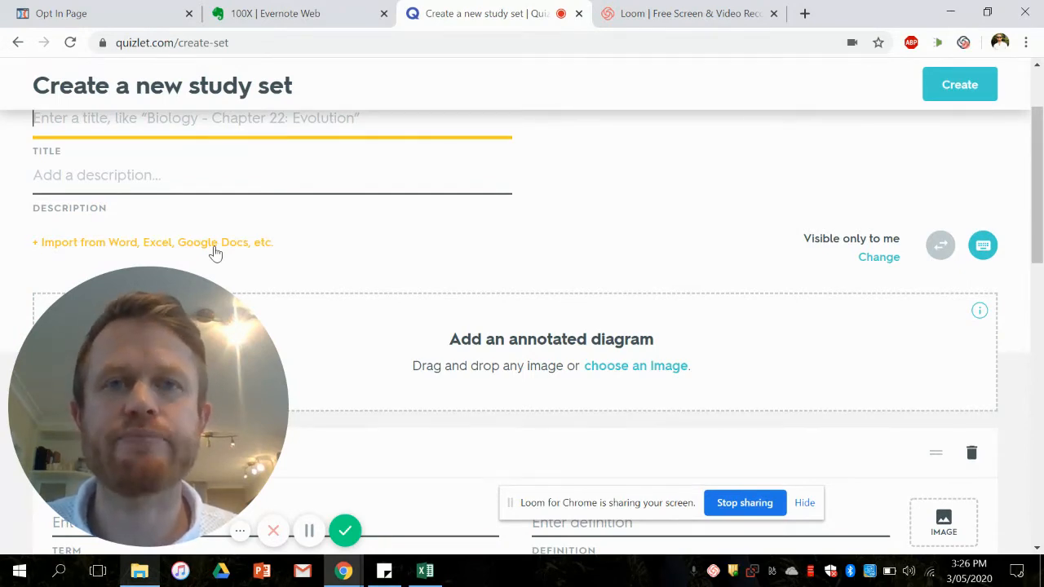
click(152, 242)
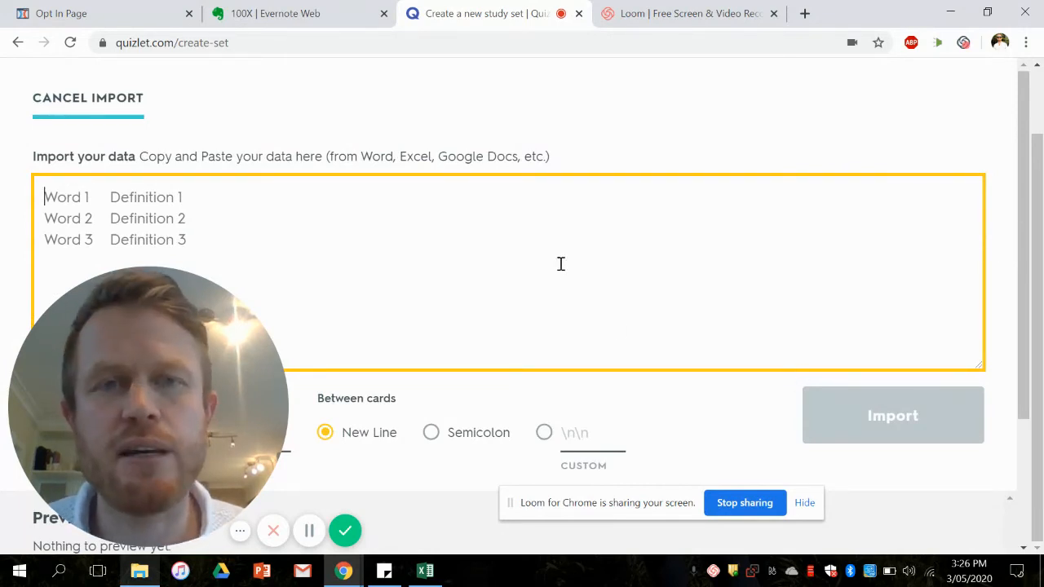
mouse_move(444, 515)
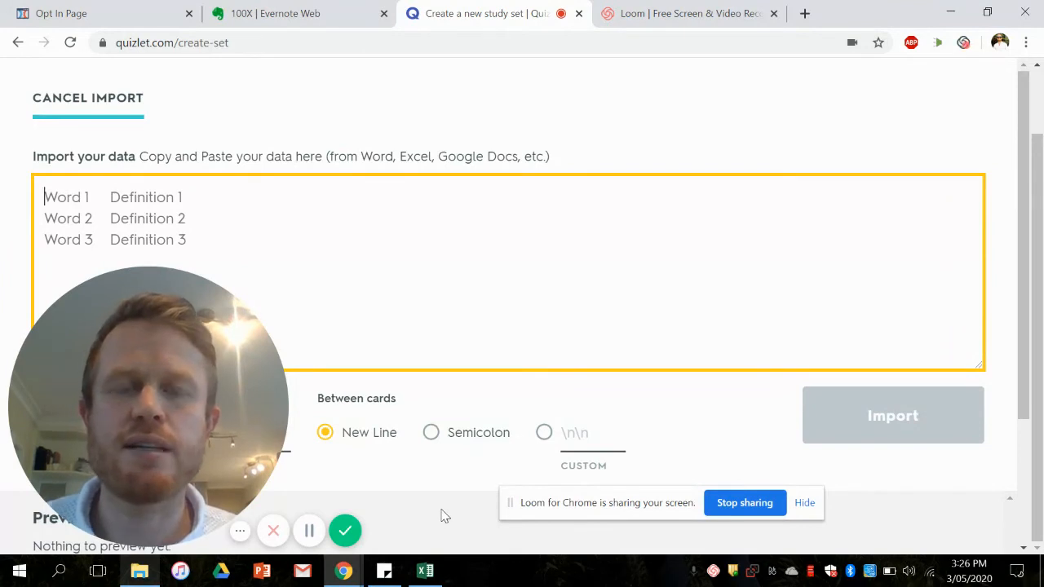
mouse_move(444, 535)
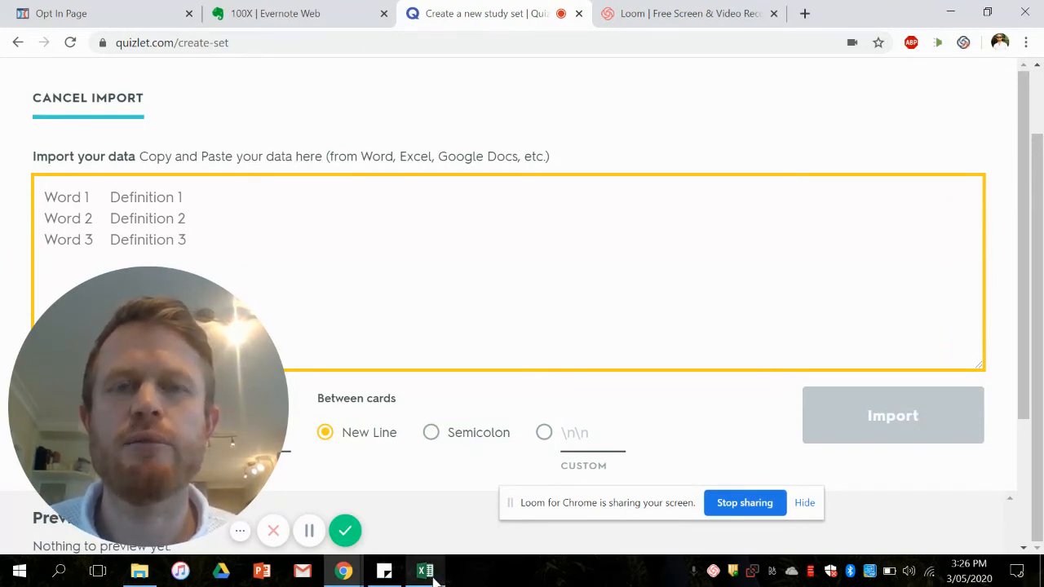
Switch to the Excel workbook holding the accounting questions and answers
click(424, 569)
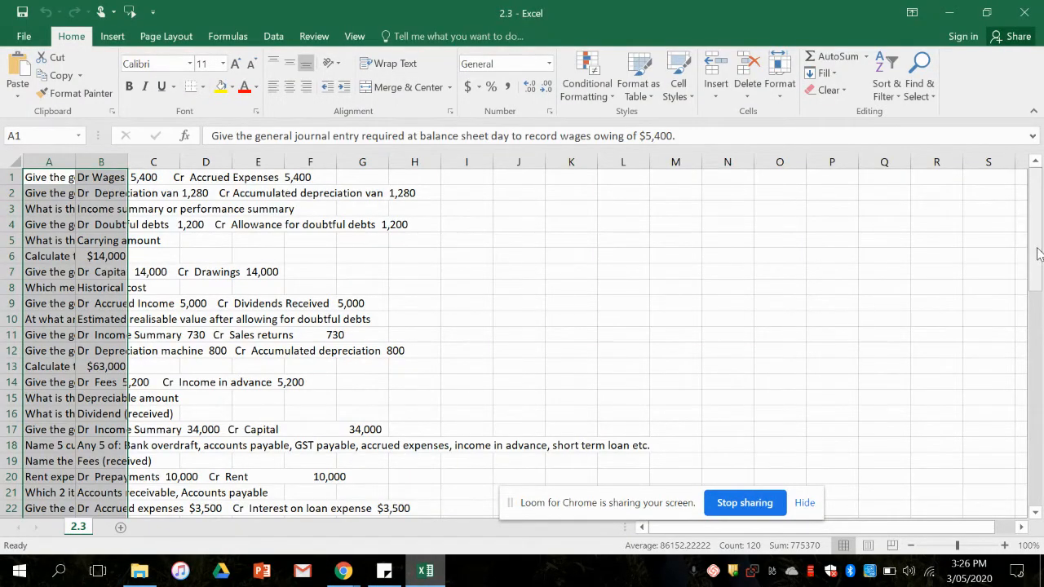
Select and copy the 60 question-and-answer rows A1:B60 on sheet 2.3
click(309, 240)
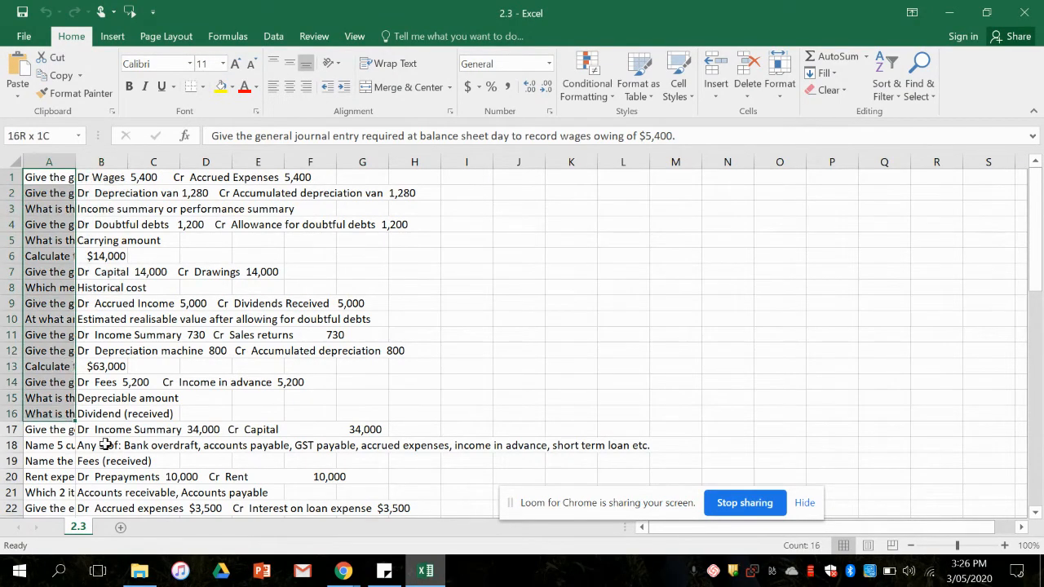
scroll(down, 3)
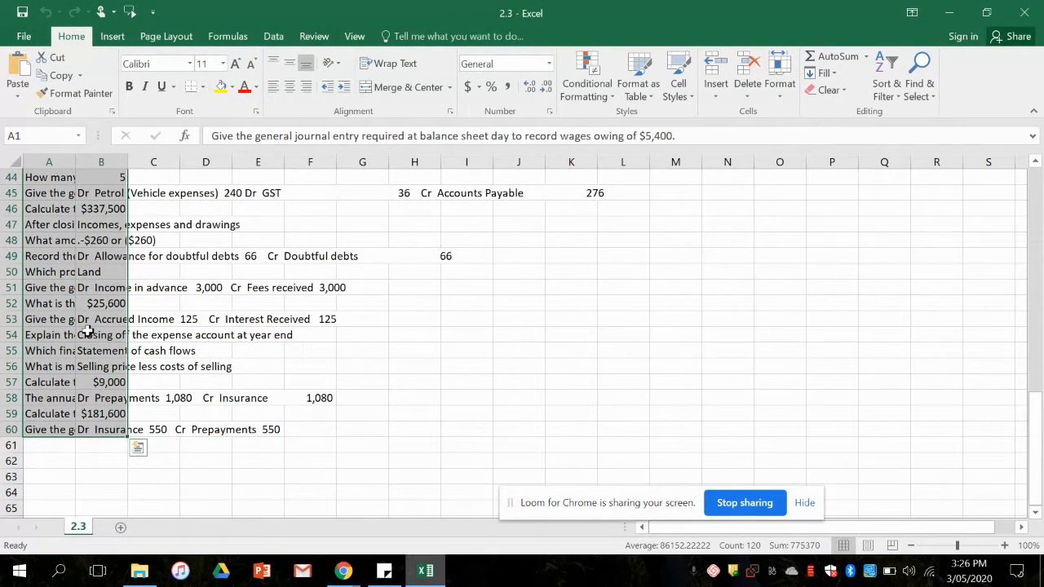
right_click(88, 334)
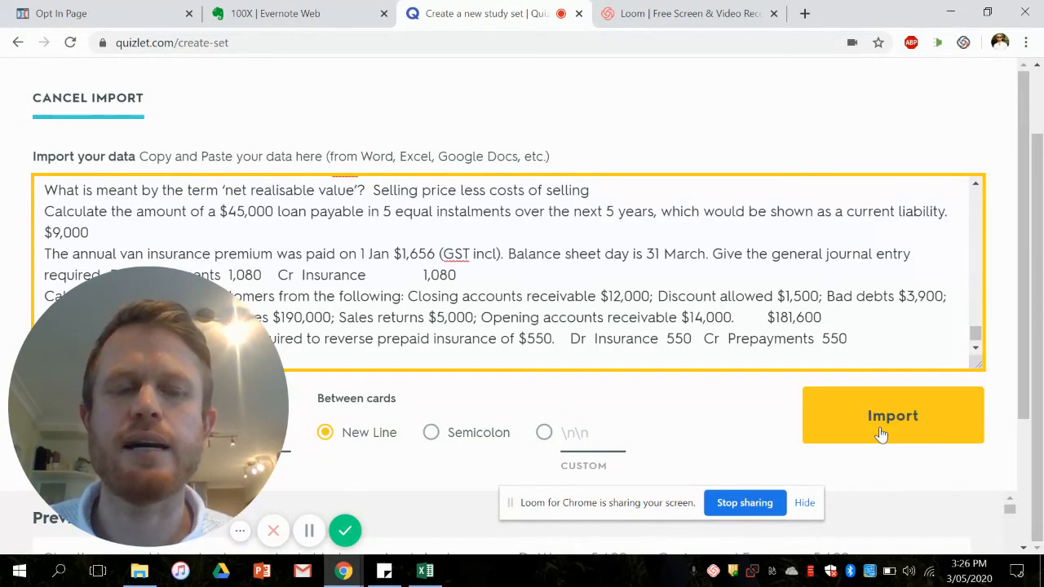
mouse_move(950, 415)
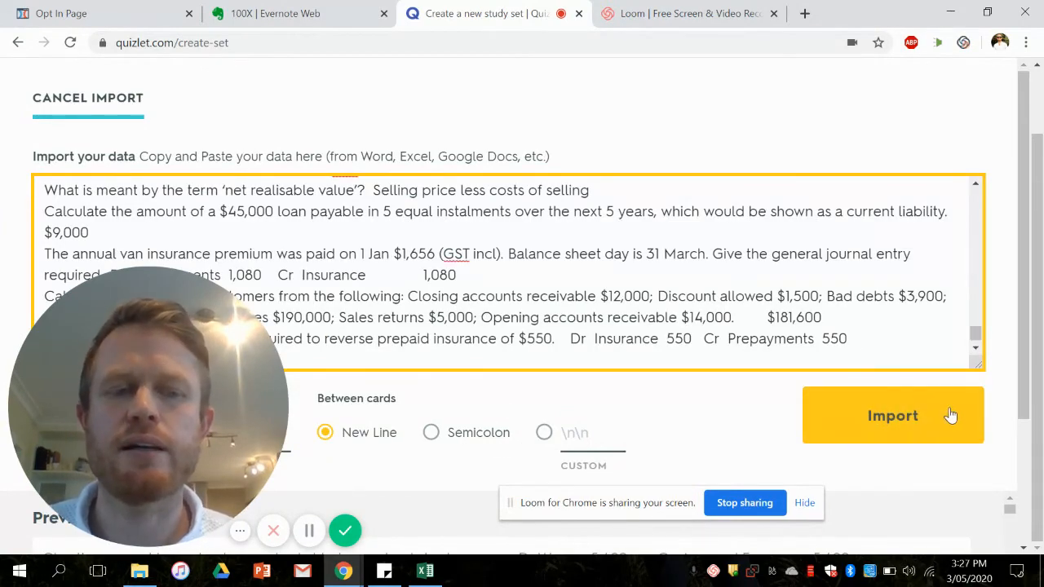
Import the pasted spreadsheet rows as the set's 60 terms
click(892, 415)
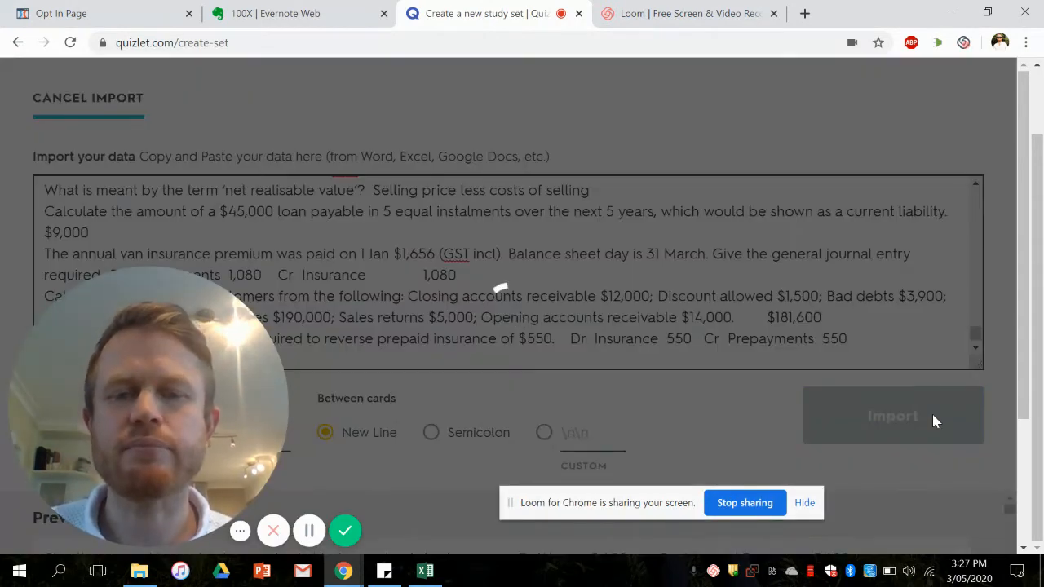
click(891, 416)
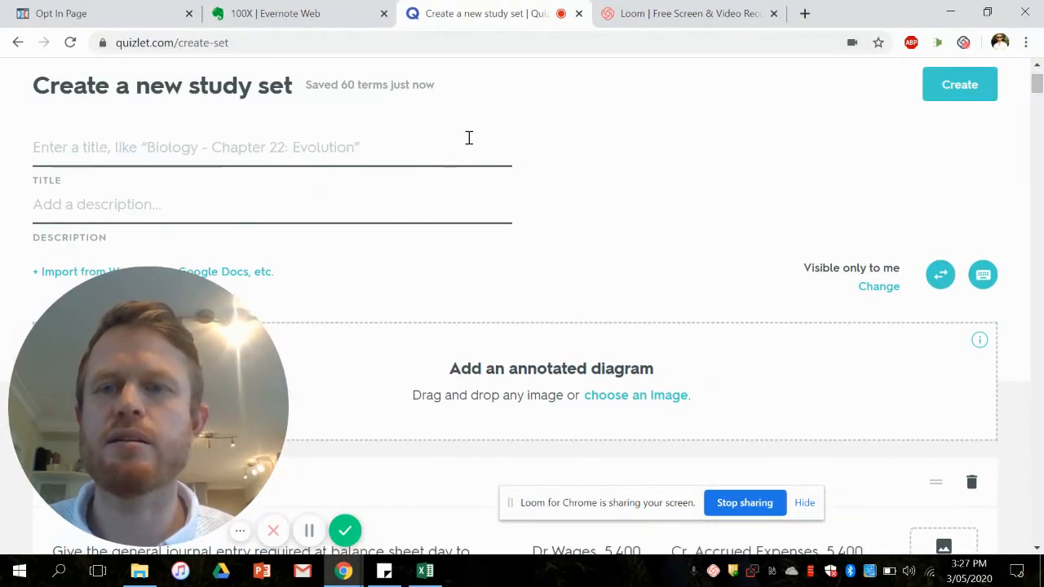
Enter the title 'Accounting 2.3' and create the 60-card study set
text(Accoun)
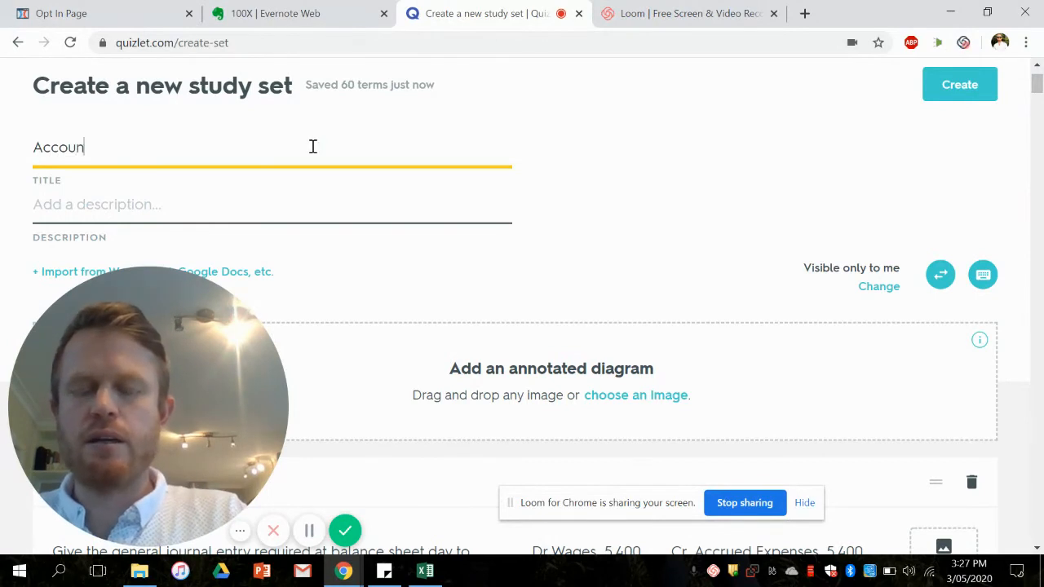
text(ting)
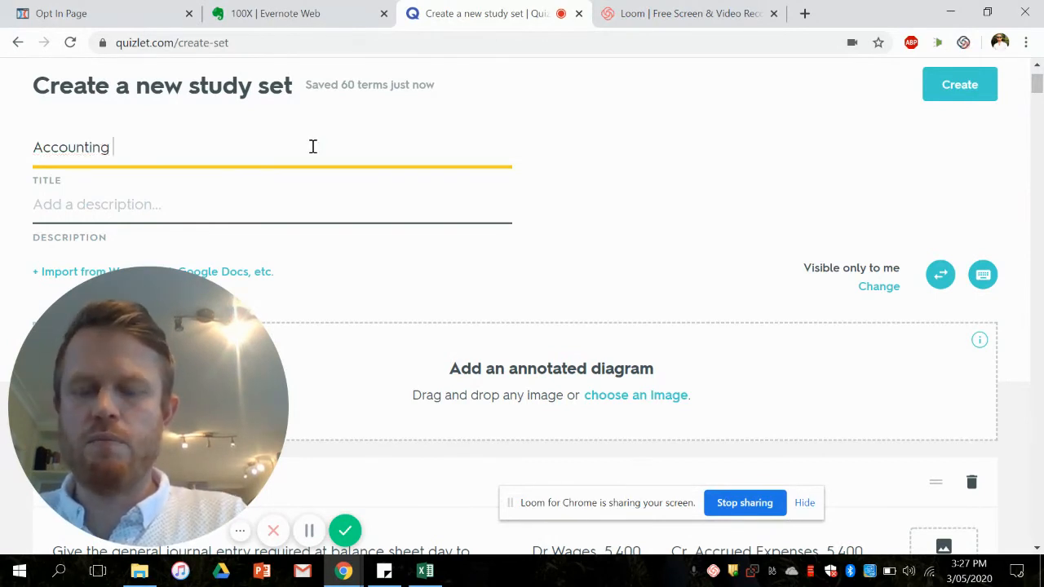
text(2.3)
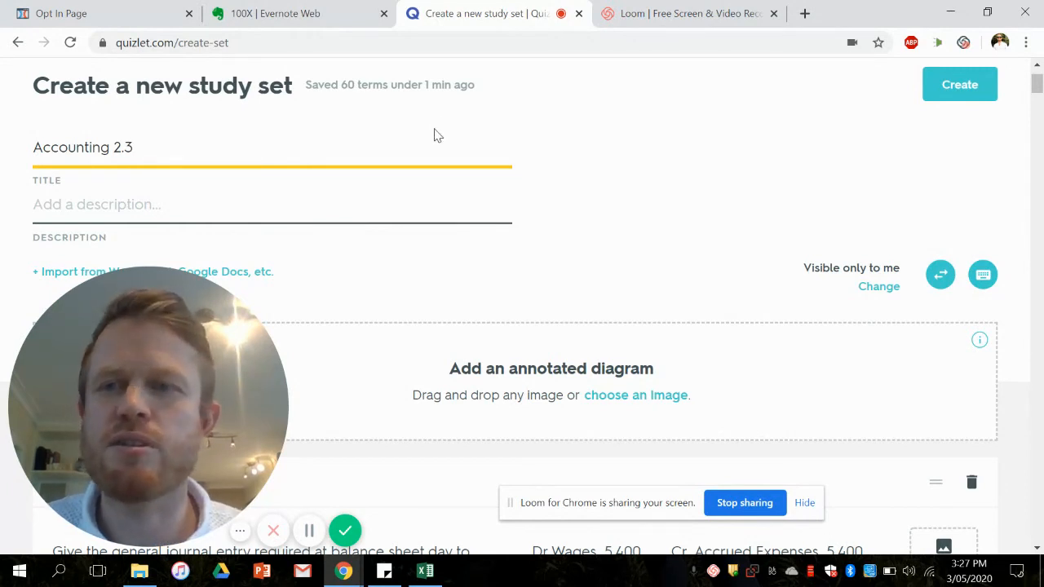
mouse_move(636, 110)
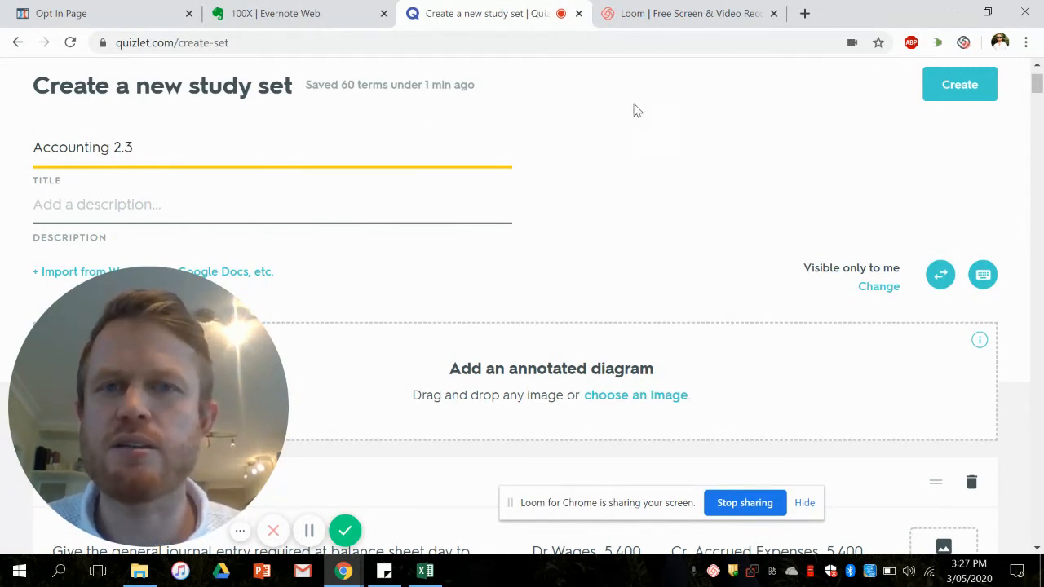
click(960, 84)
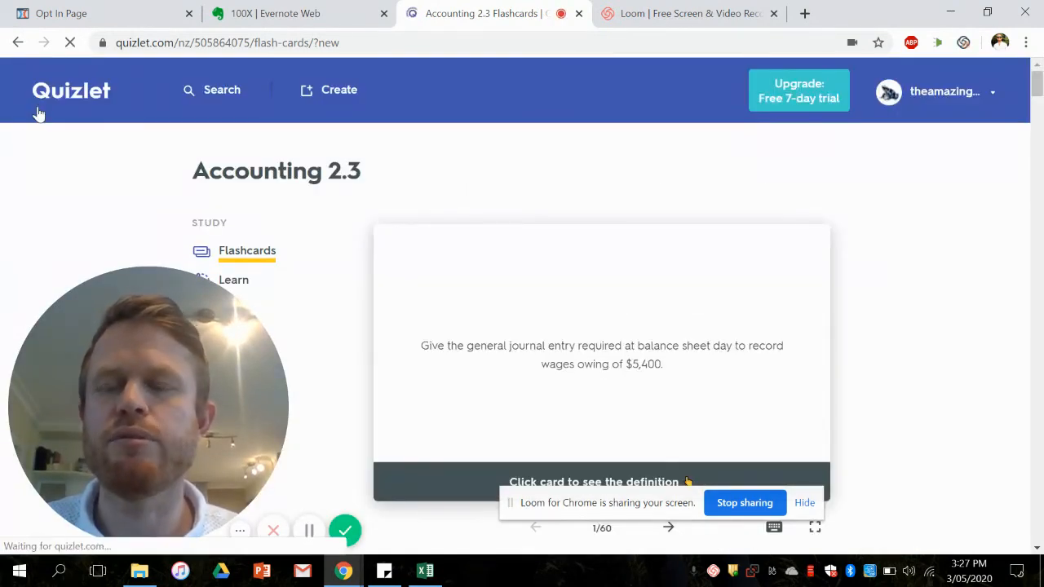
Open the account profile page and scroll to the Accounting 2.3 set with 60 terms
click(71, 90)
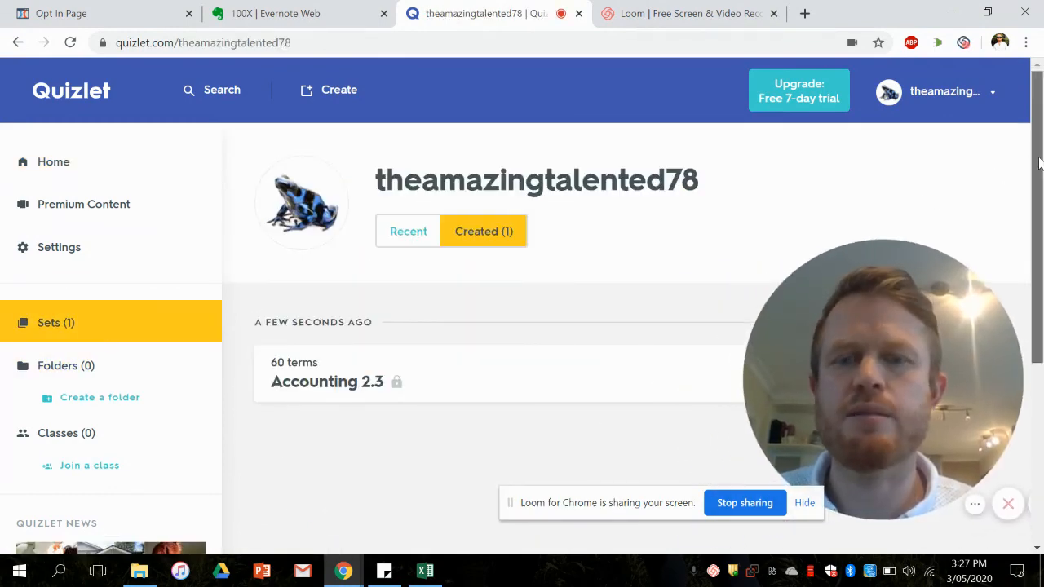
scroll(down, 3)
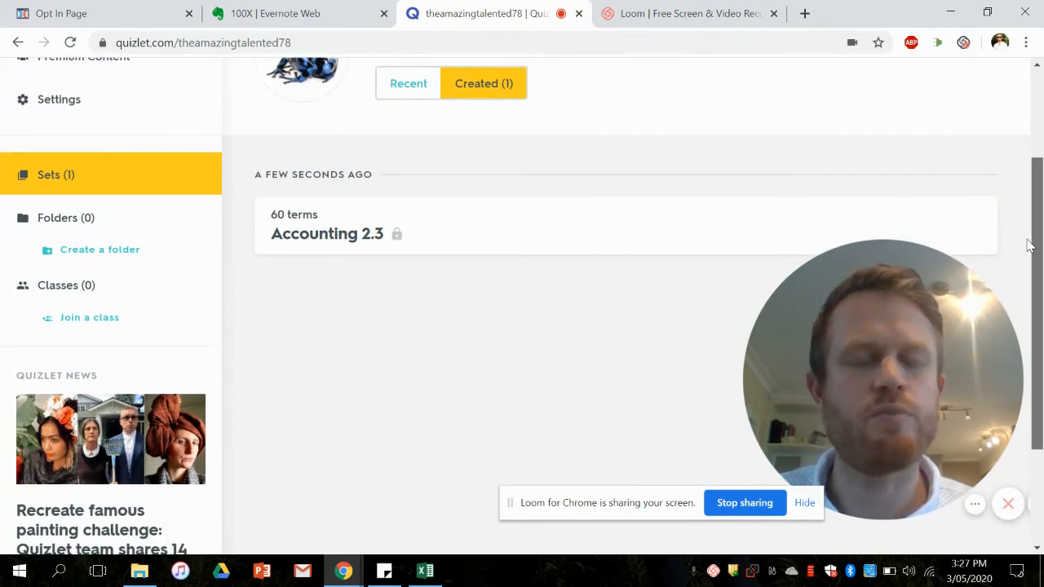